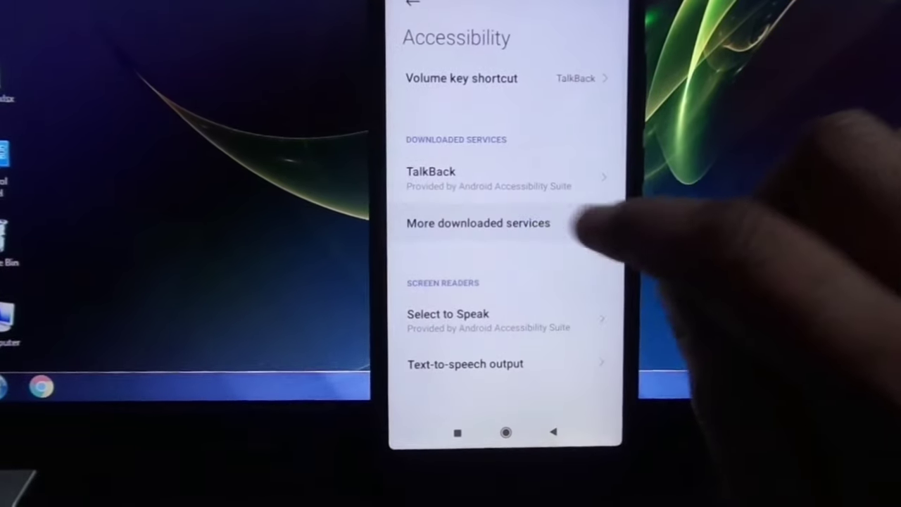
# - Open More downloaded services under the phone's Accessibility settings
pyautogui.click(478, 223)
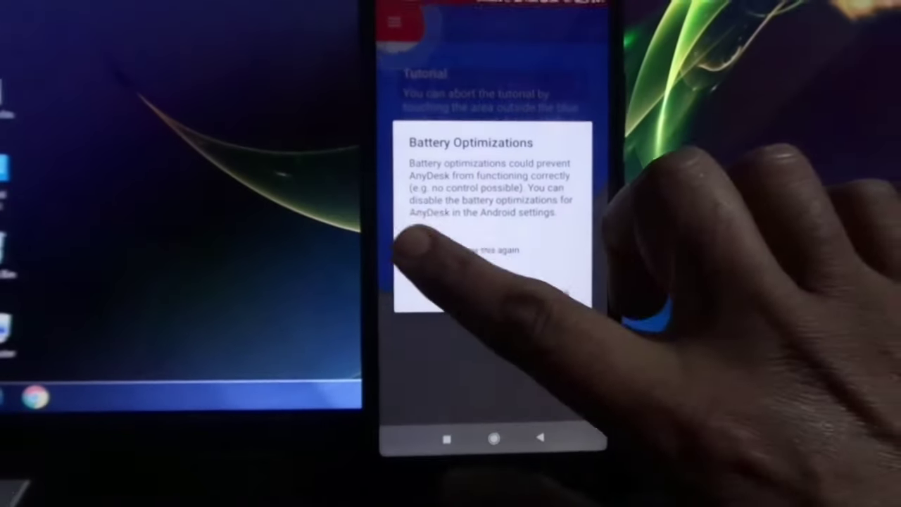
# - Dismiss the Battery Optimizations notice in the phone's AnyDesk app
pyautogui.click(493, 252)
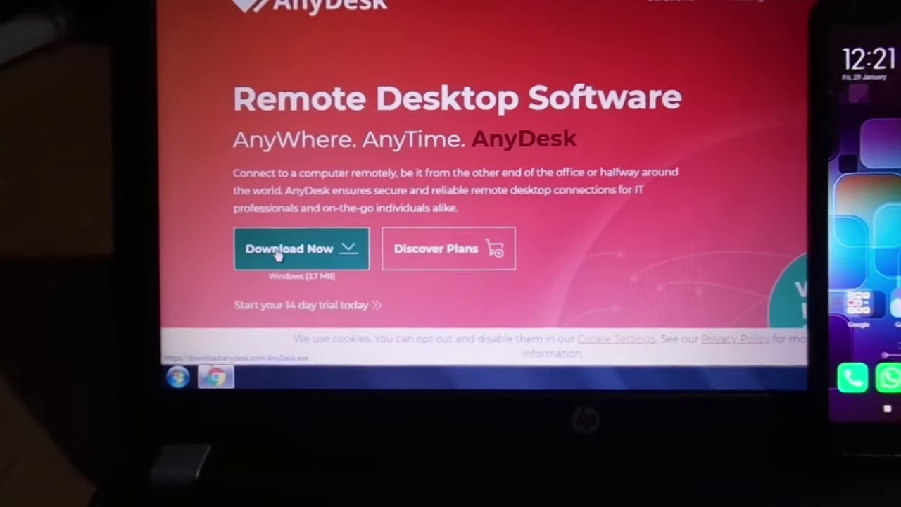
# - Download the Windows AnyDesk installer from anydesk.com
pyautogui.click(290, 249)
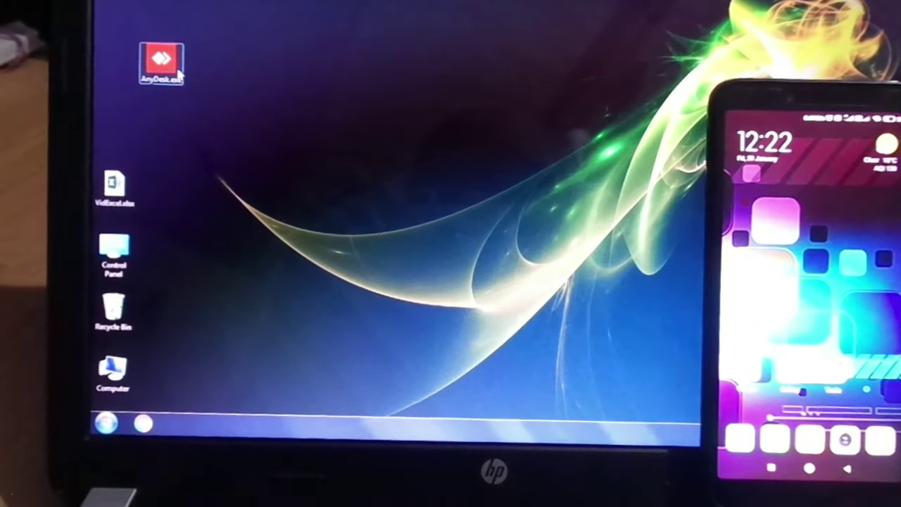
# - Launch AnyDesk.exe from the desktop and allow it past the security warning
pyautogui.doubleClick(161, 55)
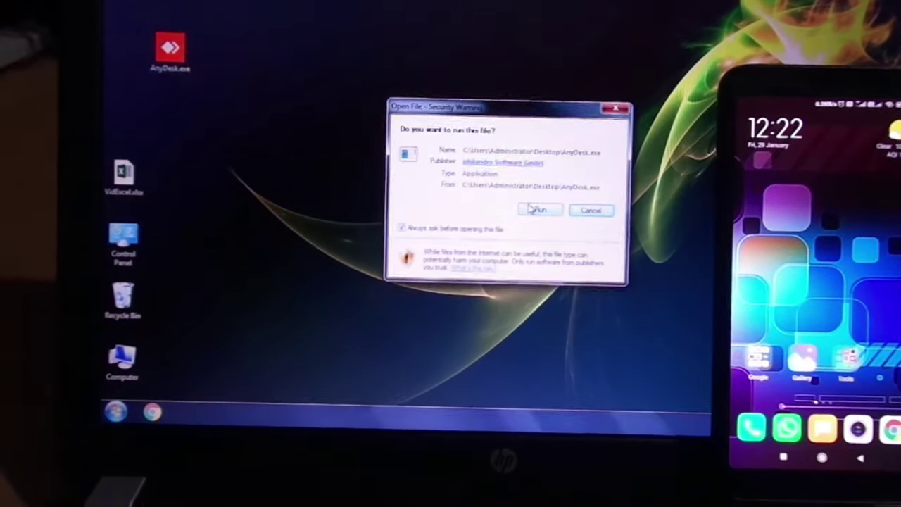
pyautogui.click(540, 211)
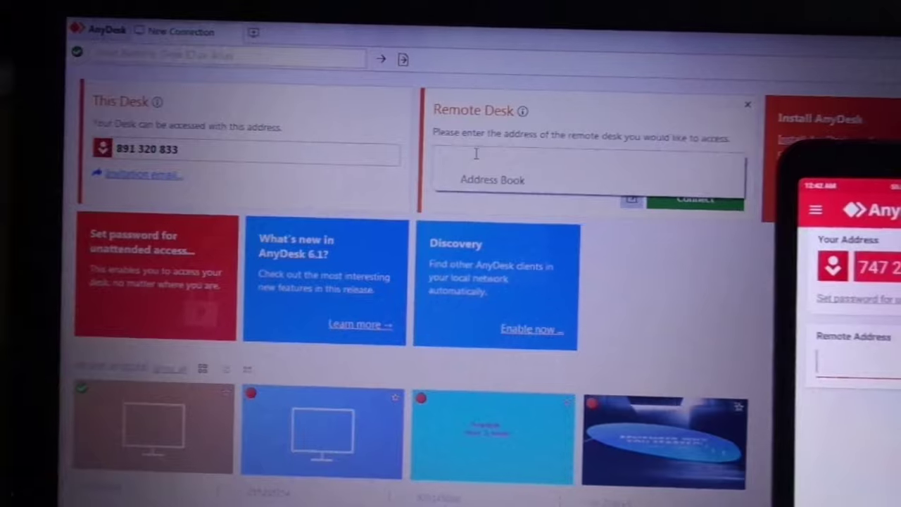
# - Begin entering the phone's AnyDesk address, starting with '7', in Remote Desk
pyautogui.write('7')
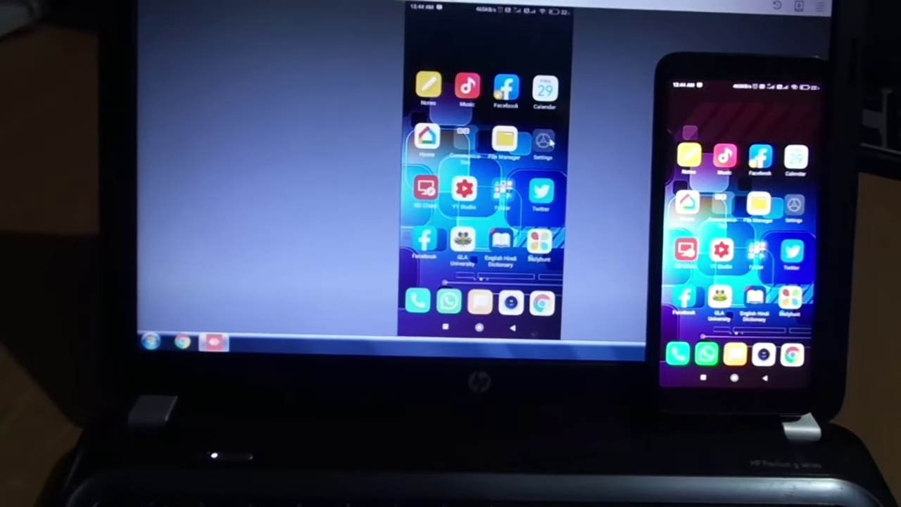
# - Open the phone's Settings app remotely through the mirrored AnyDesk screen
pyautogui.click(541, 139)
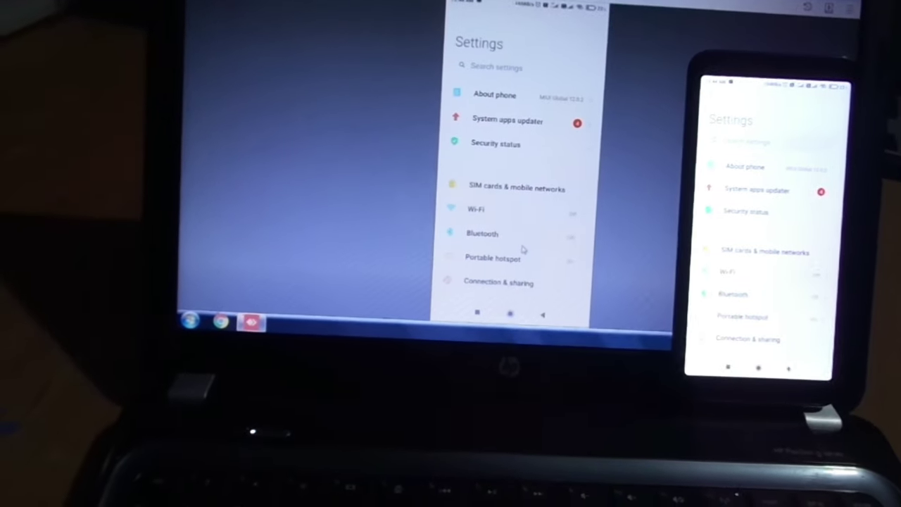
pyautogui.scroll(-3)
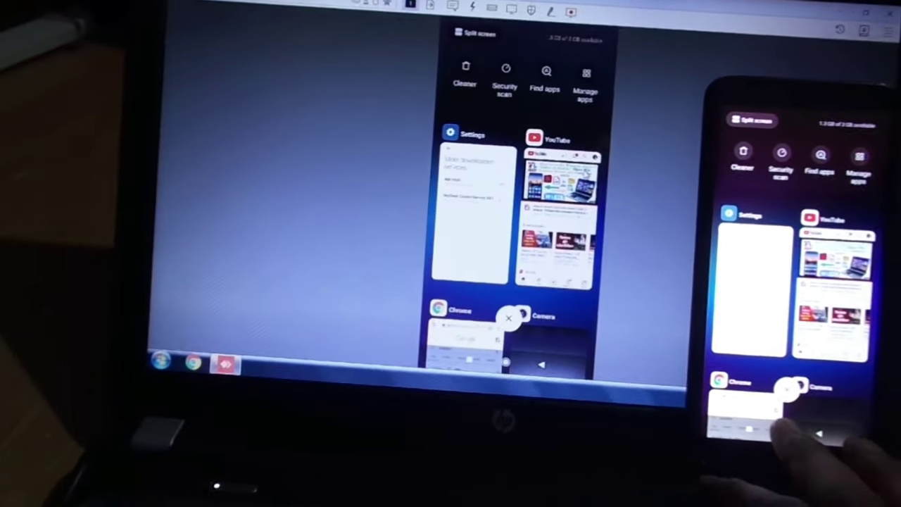
pyautogui.click(539, 364)
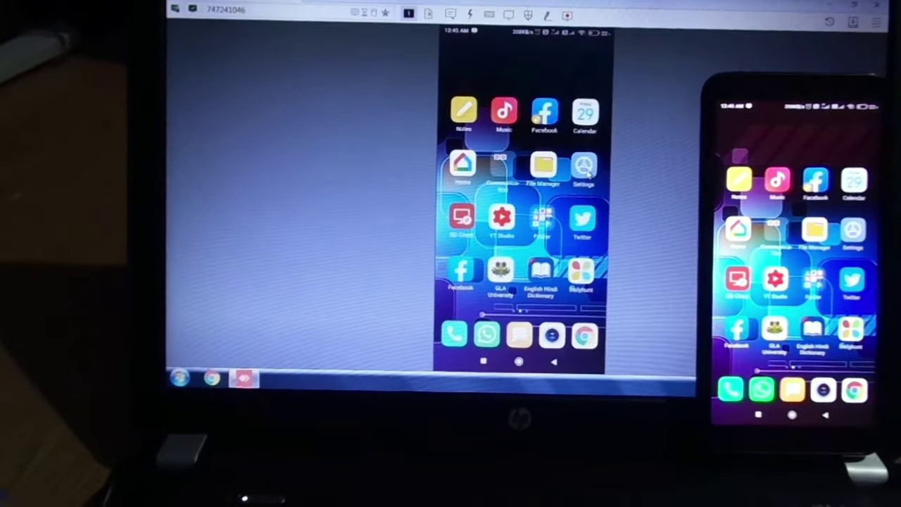